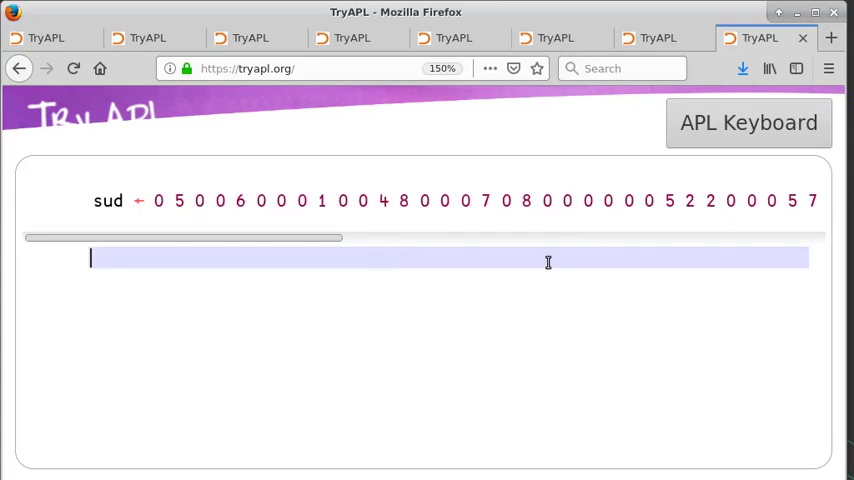
Evaluate sud, then pad 3 and 7 into its cells using 81↑ expressions
{"action": "type", "text": "9 9 ⍴ sud"}
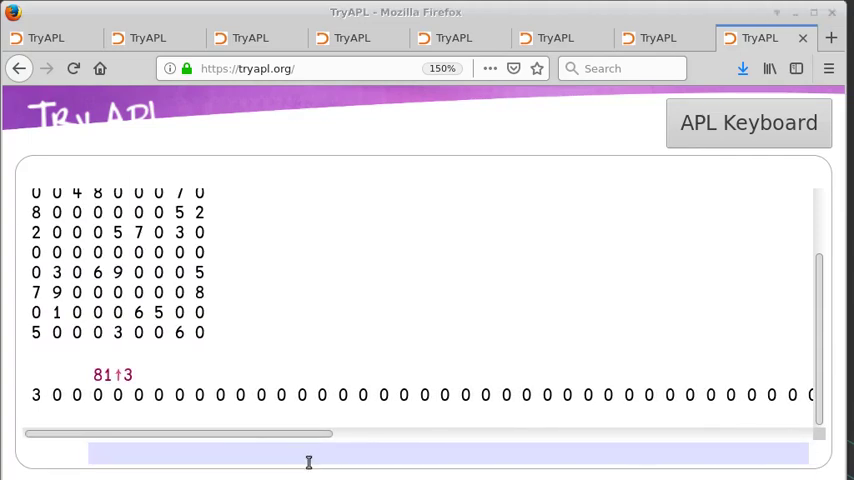
{"action": "type", "text": "sud"}
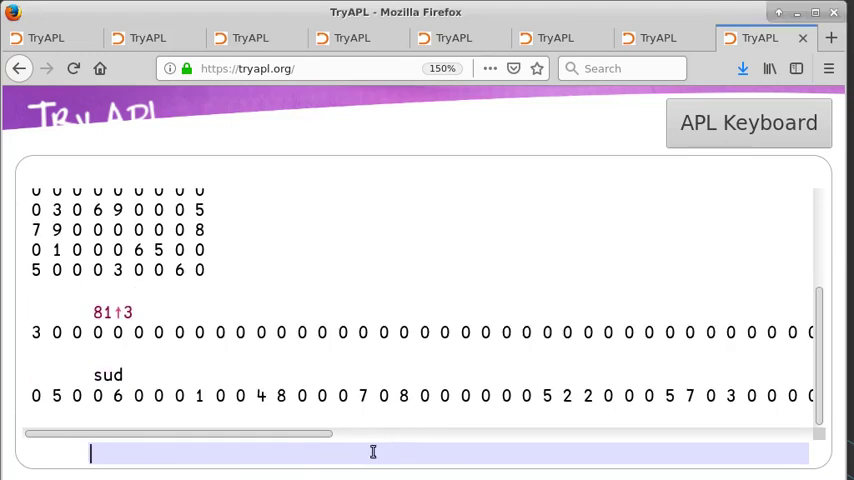
{"action": "type", "text": "sud + 81↑3"}
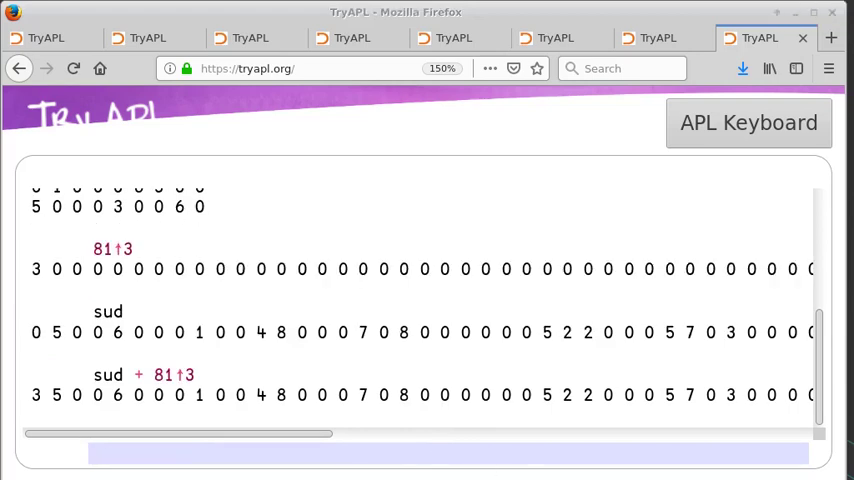
{"action": "type", "text": "81↑¯3↑7"}
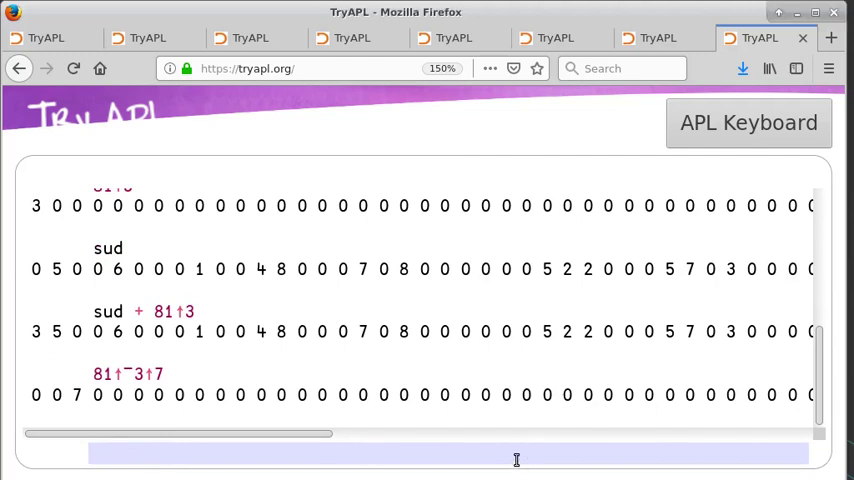
{"action": "type", "text": "sud + (81↑¯1↓3) + 81↑¯3↑7"}
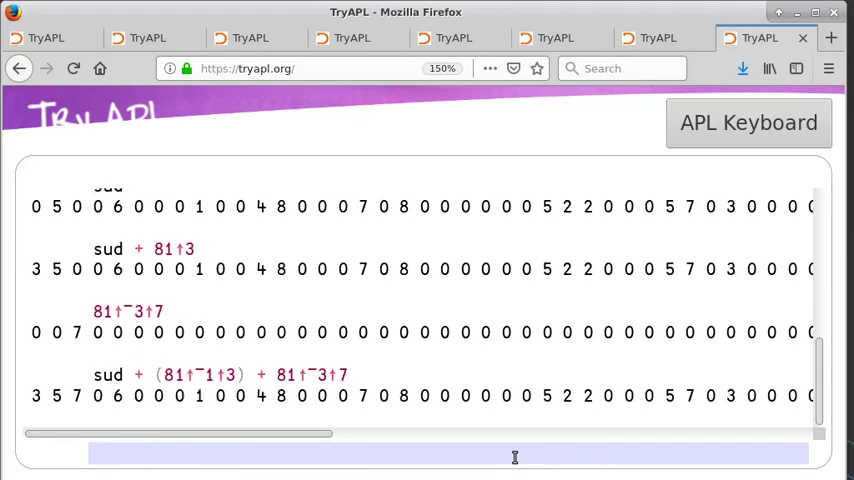
{"action": "mouse_move", "coordinate": [295, 420]}
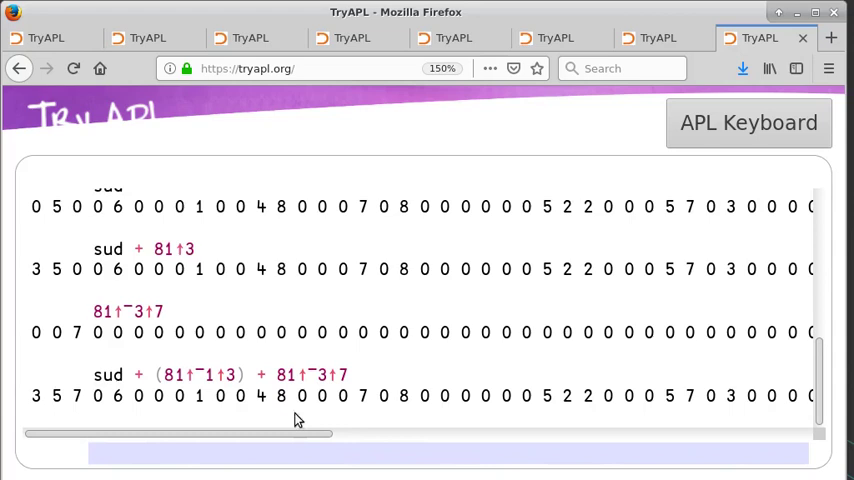
{"action": "left_click", "coordinate": [91, 453]}
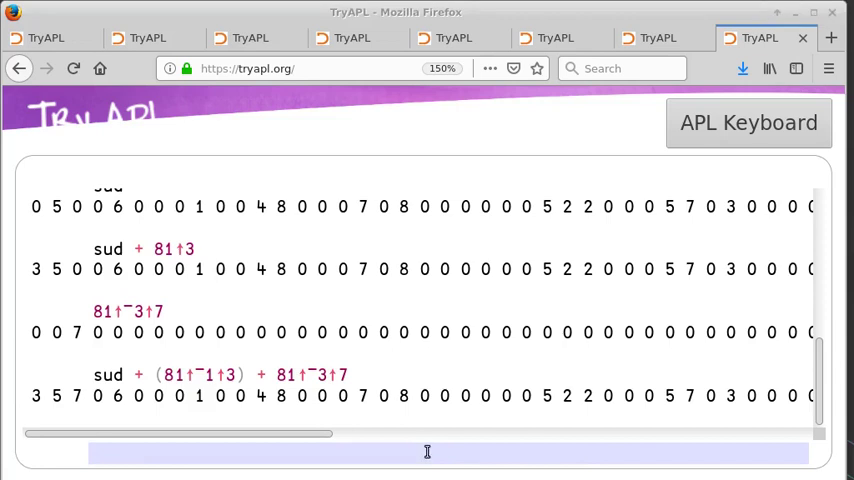
Find sud's first empty cell with ⍳ 0, then test sud nxt 3 and (sud nxt 3) nxt 7
{"action": "type", "text": "sud ι 0"}
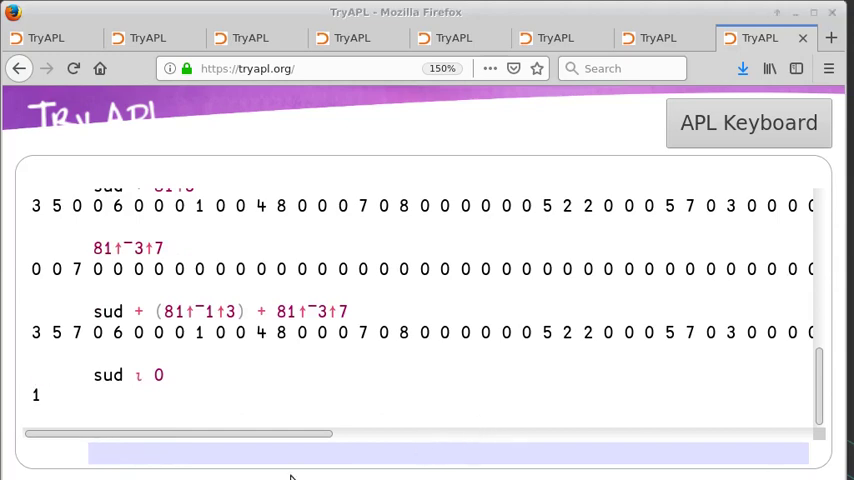
{"action": "type", "text": "(sud + (81↑¯1↑3)) ⍳ 0"}
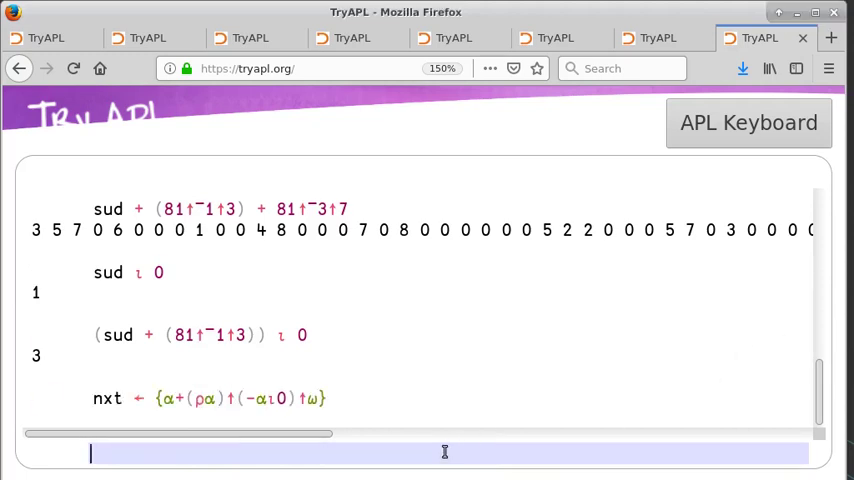
{"action": "type", "text": "sud nxt 3"}
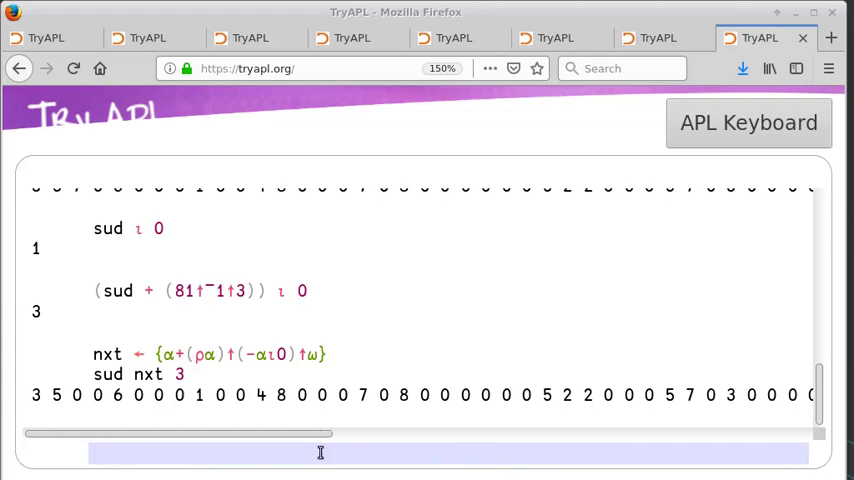
{"action": "type", "text": "(sud nxt 3) nxt 7"}
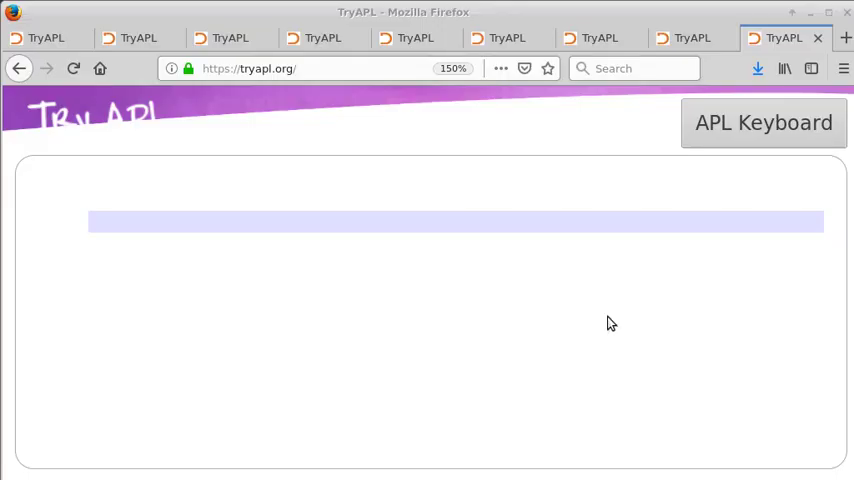
Reshape sud to 9×9 and extract cell [4;7], row 3, and columns 4 and 7
{"action": "type", "text": "9 9 ρ sud"}
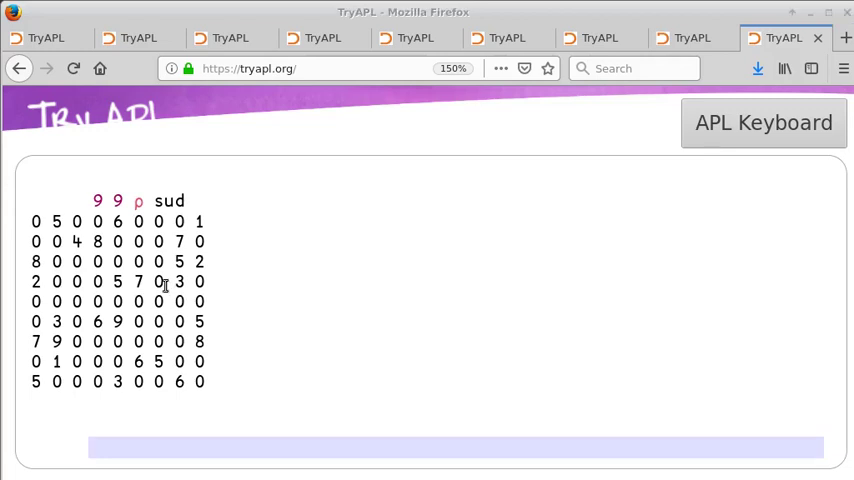
{"action": "type", "text": "(9 9 ρ sud)[4;7]"}
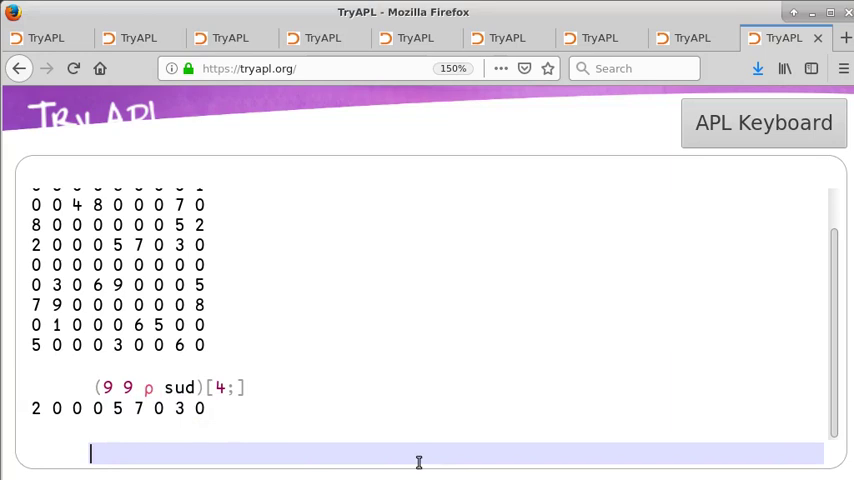
{"action": "type", "text": "(9 9 ρ sud) {α[1+ω;]} 3"}
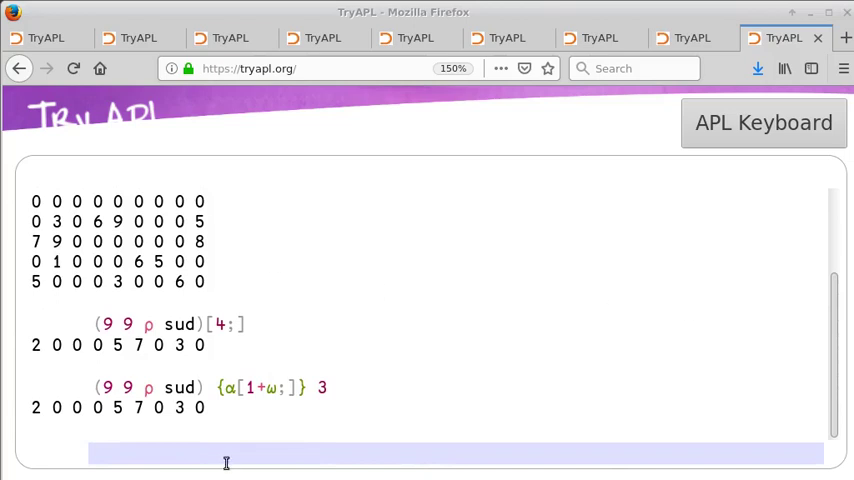
{"action": "type", "text": "(9 9 ρ sud)[;4]"}
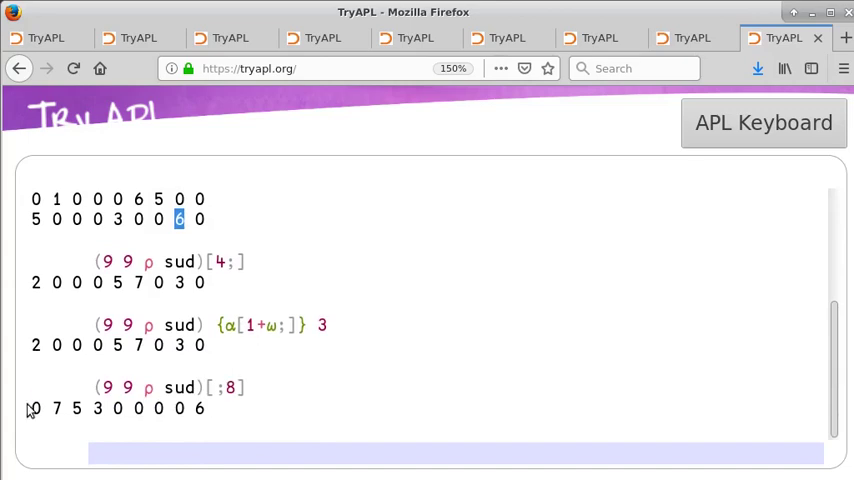
{"action": "triple_click", "coordinate": [115, 408]}
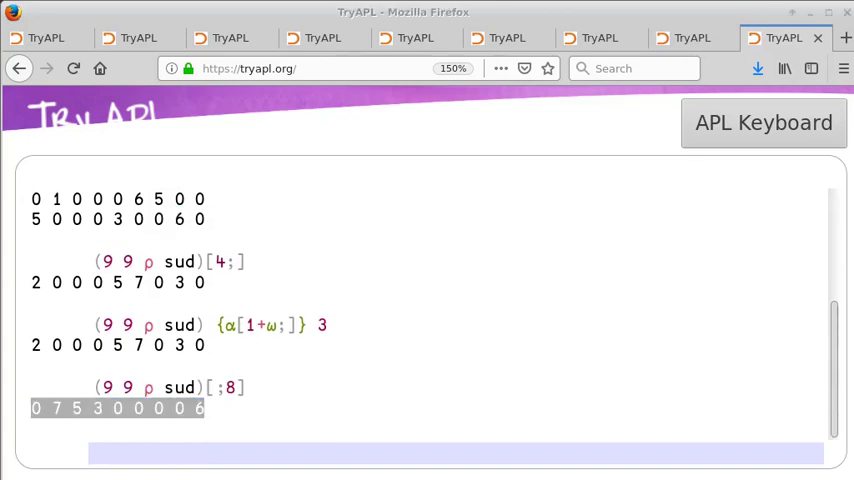
{"action": "type", "text": "(9 9 ρ sud) {α[;1+ω]} 7"}
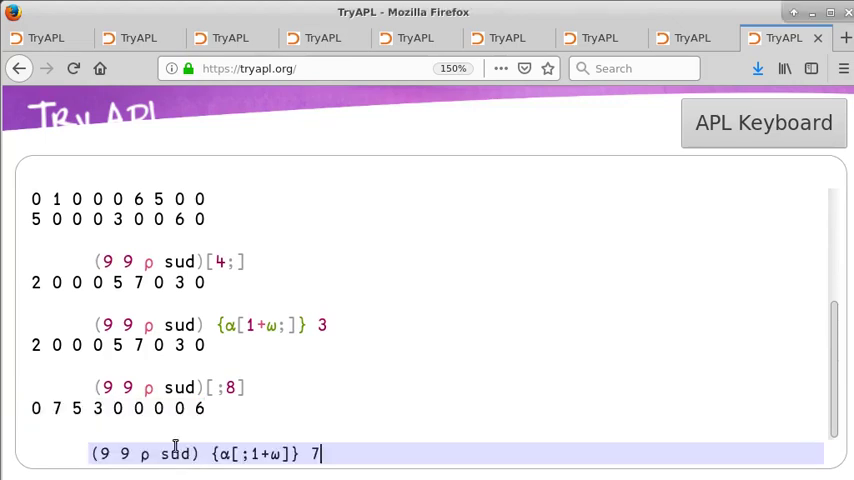
{"action": "key", "text": "Return"}
{"action": "type", "text": "(9 9 ρ sud) {α[1+ω[1];], α[;1+ω[2]]} (3 7"}
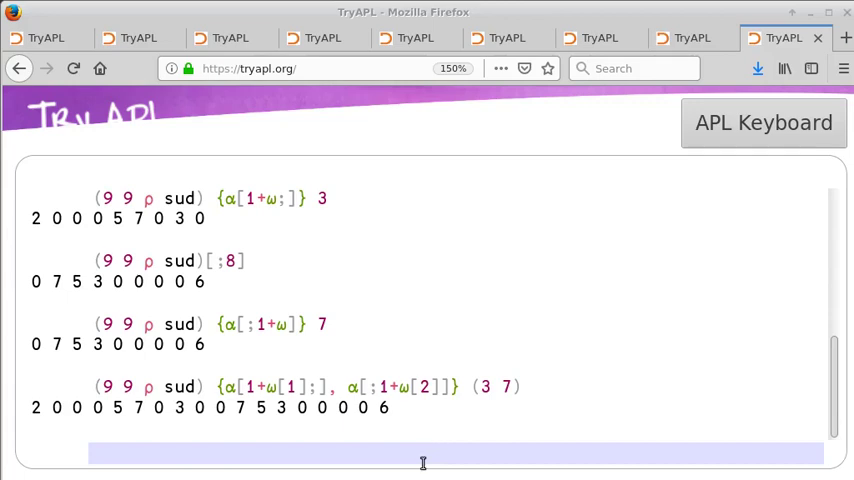
Extract the top-left 3×3 box with 3 3↑, then the second box with 0 3↓
{"action": "type", "text": "3 3 ↑ 9 9 ⍴ sud"}
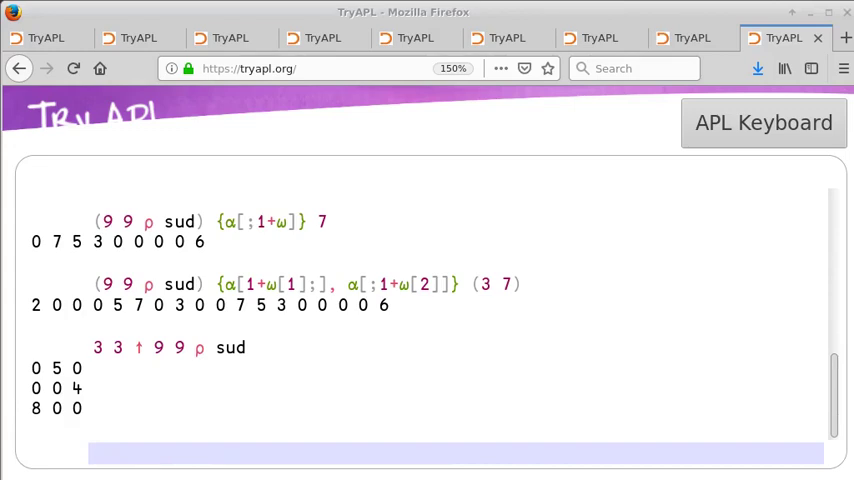
{"action": "type", "text": "0 3 ↓ 9 9 ⍴ sud"}
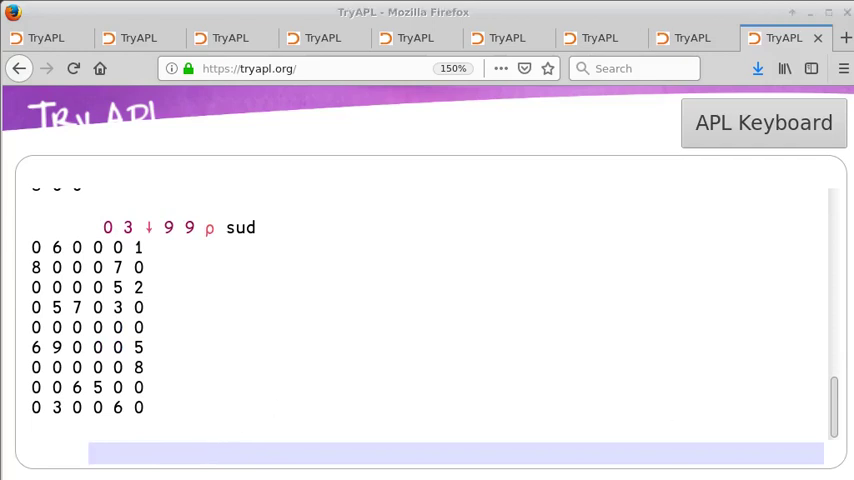
{"action": "mouse_move", "coordinate": [455, 448]}
{"action": "type", "text": "3 3 ↑ 0 3 ↓ 9 9 ⍴ sud"}
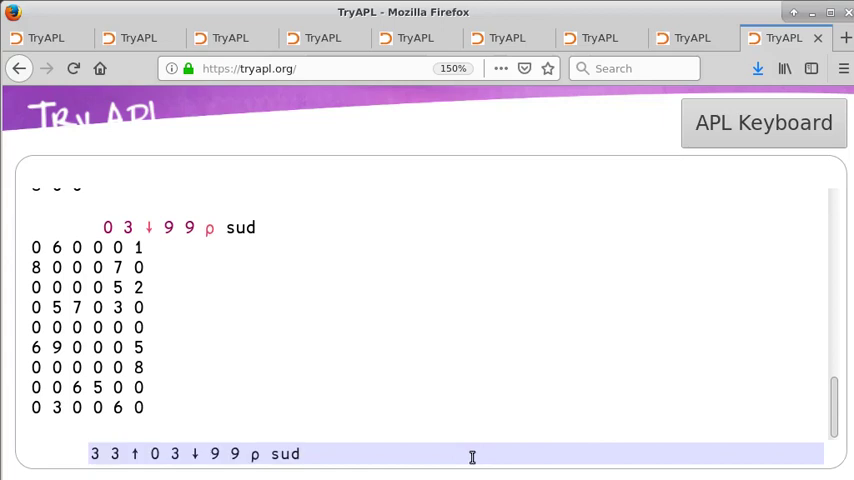
{"action": "key", "text": "Return"}
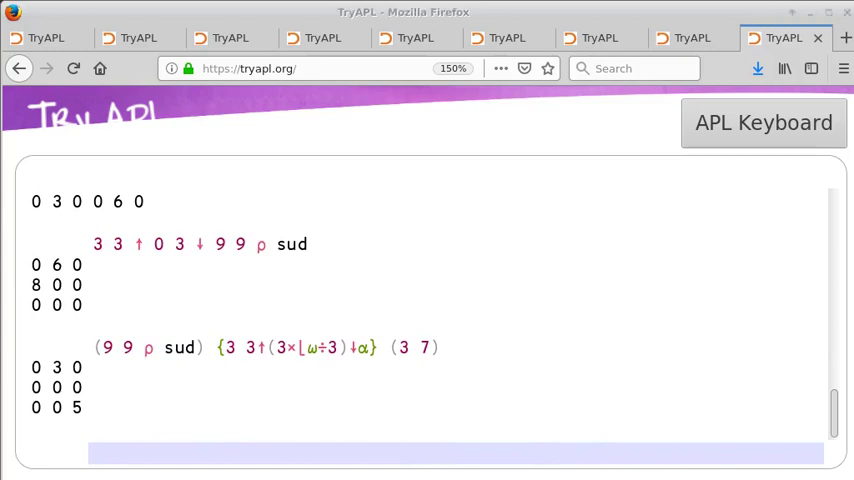
{"action": "mouse_move", "coordinate": [808, 414]}
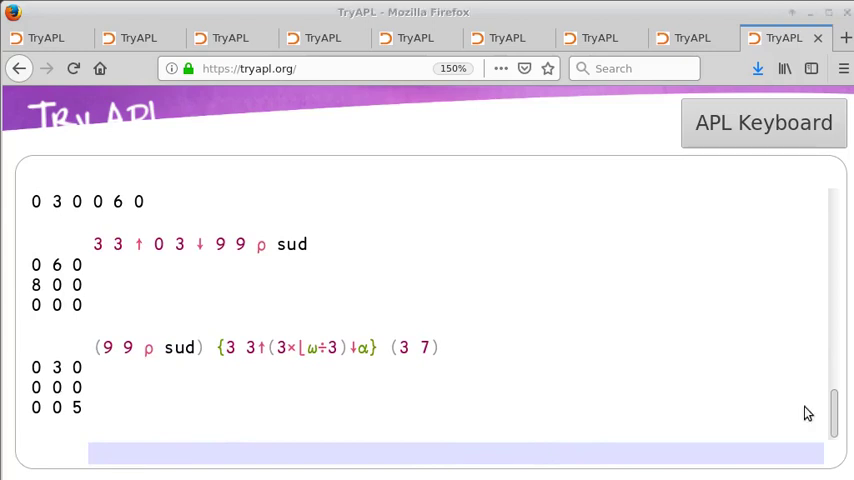
Define rcb joining a cell's row, column and box, and test it on cell 3 7
{"action": "type", "text": "rcb ← {α[1+ω[1];], α[;1+ω[2]], ,3 3↑(⍳×⌊ω÷3)↓α}"}
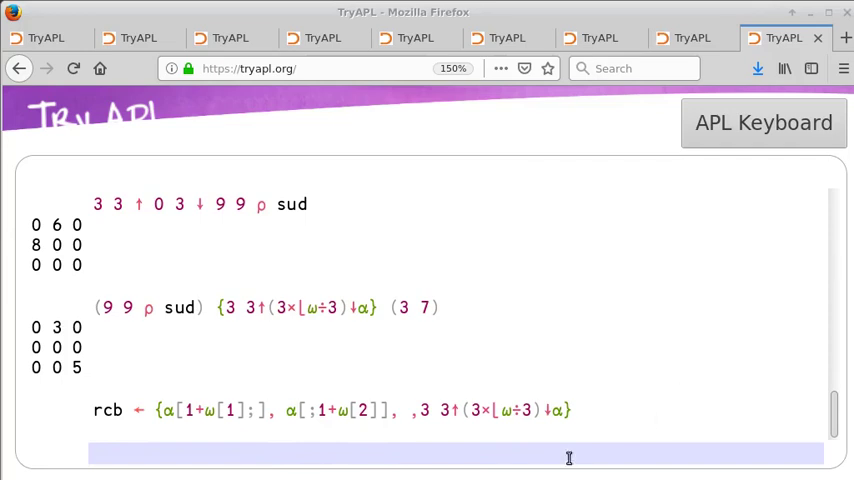
{"action": "type", "text": "(9 9 ρ sud) rcb (3 7)"}
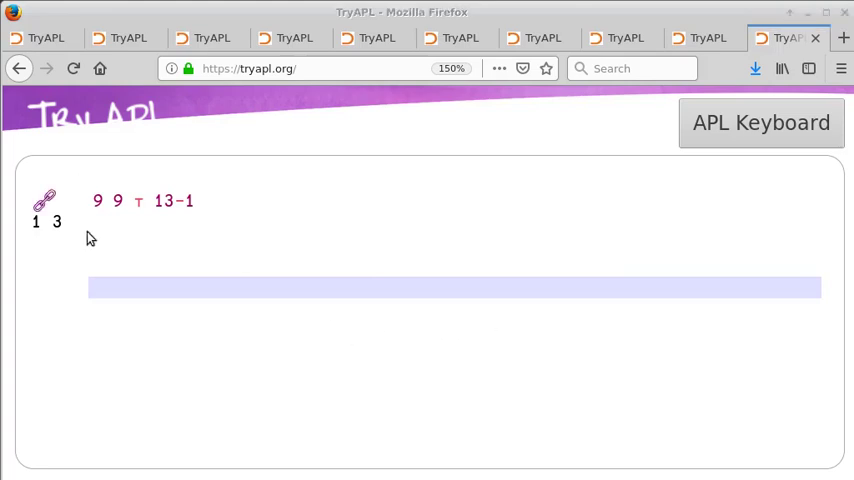
Convert the first empty index to row-column, list ⍳9, and run avl sud, giving 3 9
{"action": "type", "text": "9 9 ⊤ (sud ι 0)-1"}
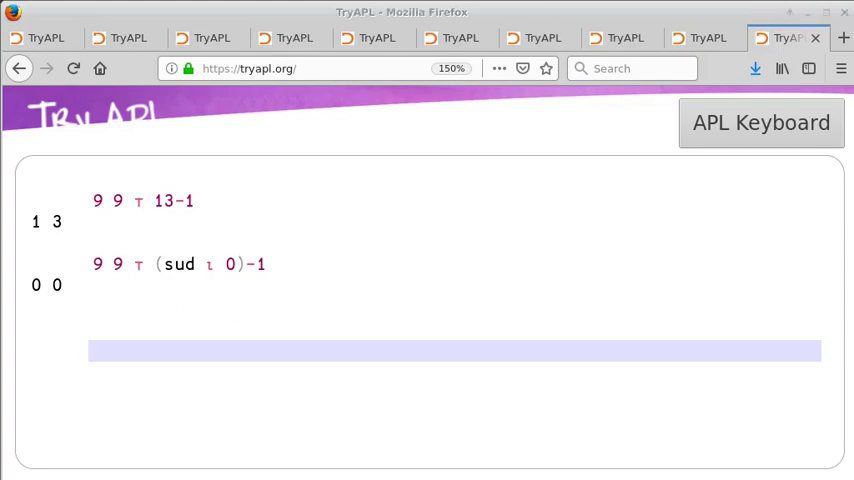
{"action": "left_click", "coordinate": [197, 350]}
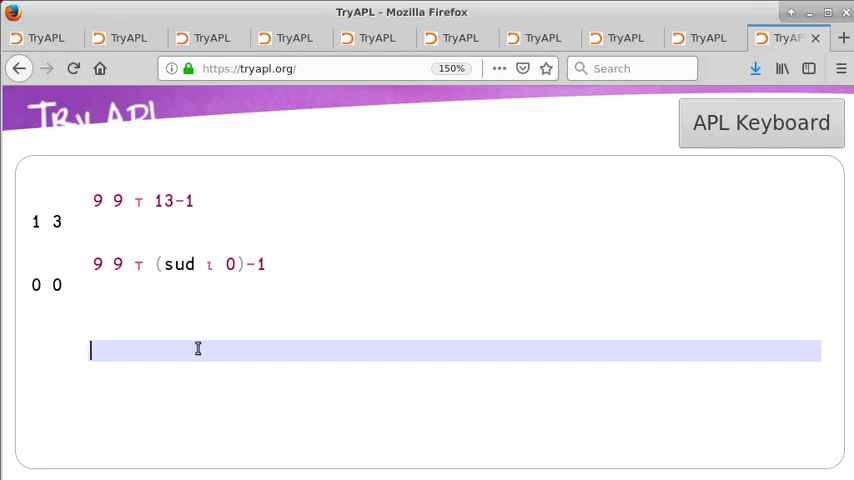
{"action": "type", "text": "ι9"}
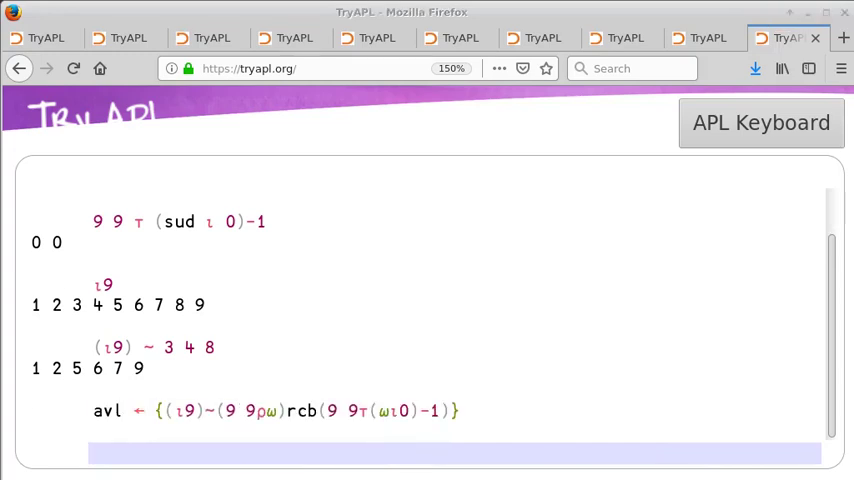
{"action": "mouse_move", "coordinate": [245, 338]}
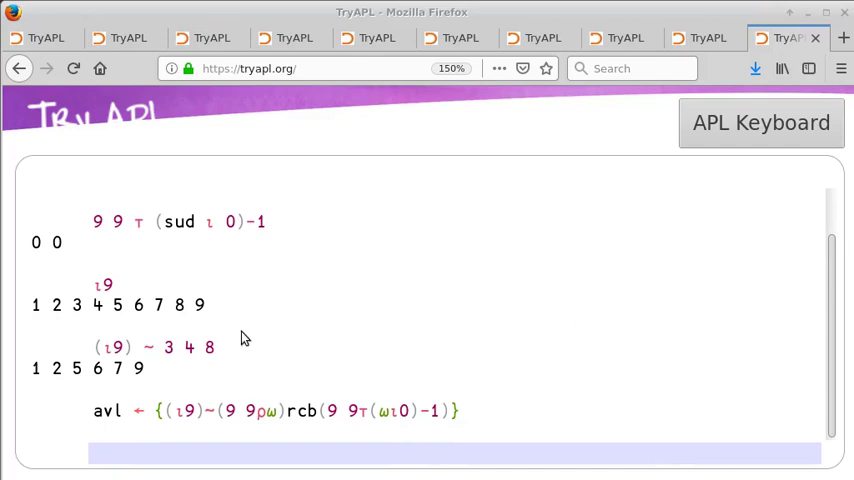
{"action": "type", "text": "avl sud"}
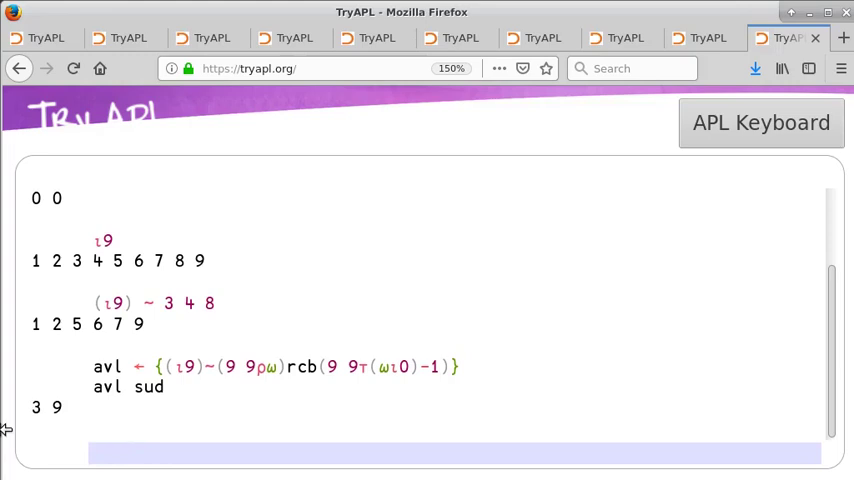
{"action": "double_click", "coordinate": [44, 407]}
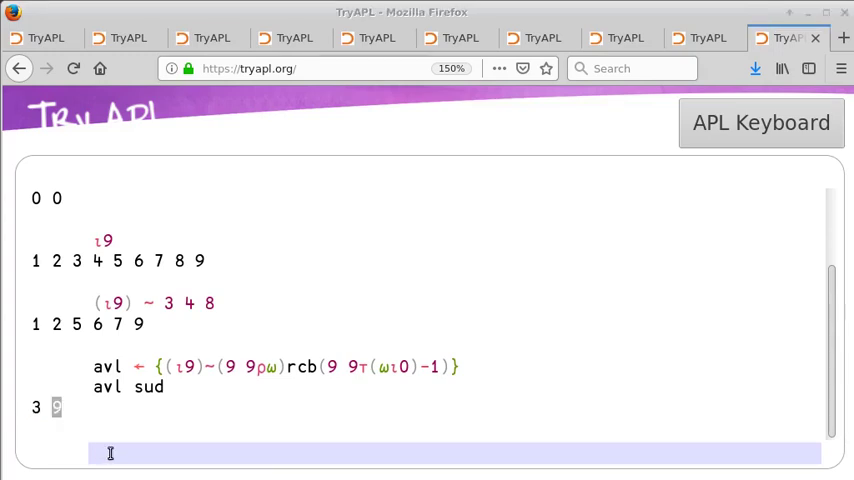
{"action": "type", "text": "9 9⍴ sud"}
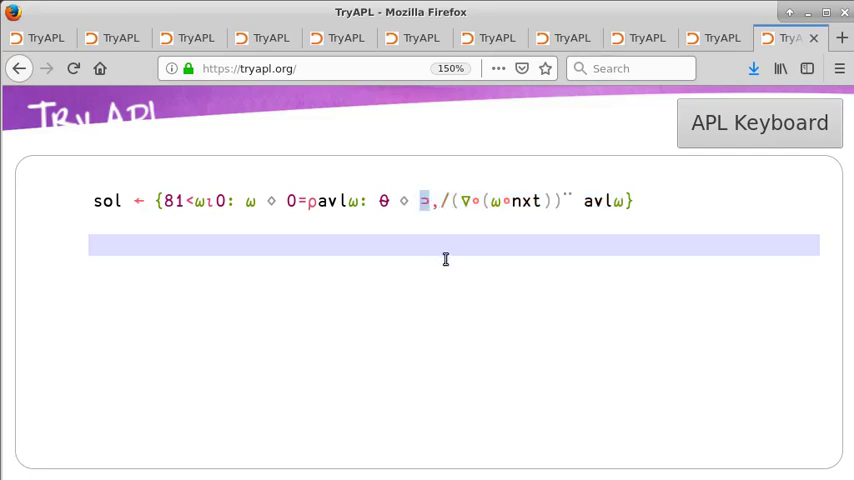
{"action": "mouse_move", "coordinate": [433, 308]}
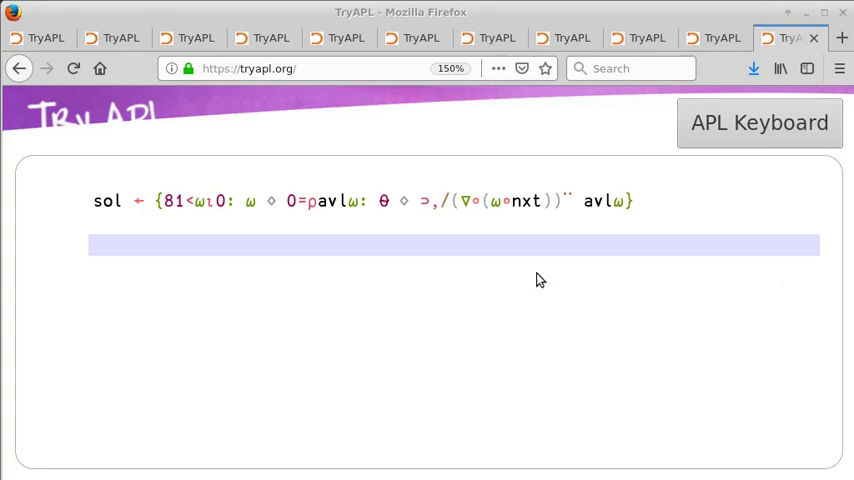
Run 9 9⍴sol sud to show the solved puzzle as a grid
{"action": "type", "text": "9 9 ρ sol sud"}
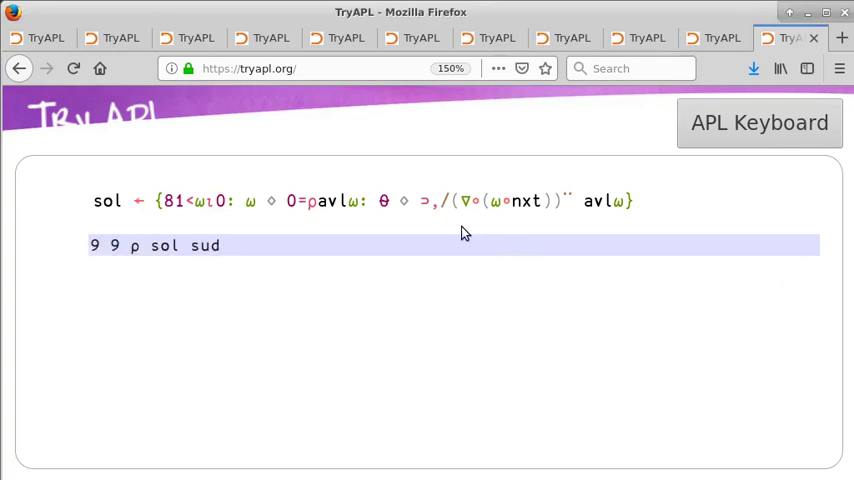
{"action": "key", "text": "Return"}
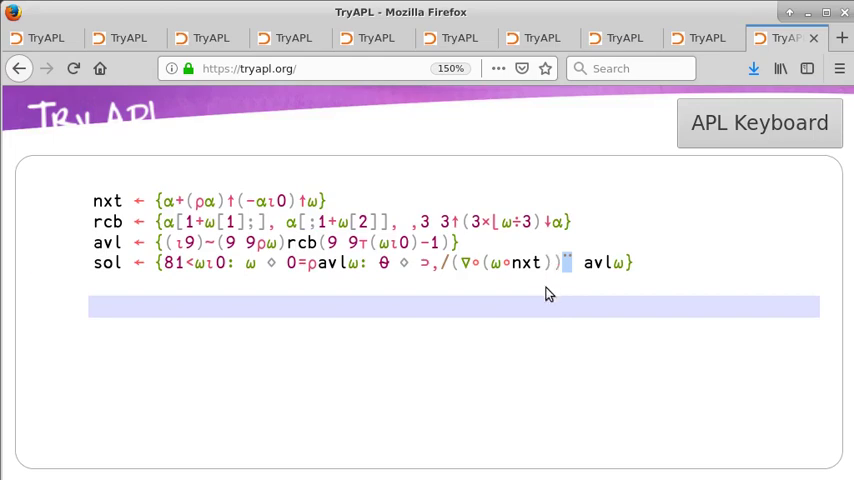
{"action": "mouse_move", "coordinate": [567, 289]}
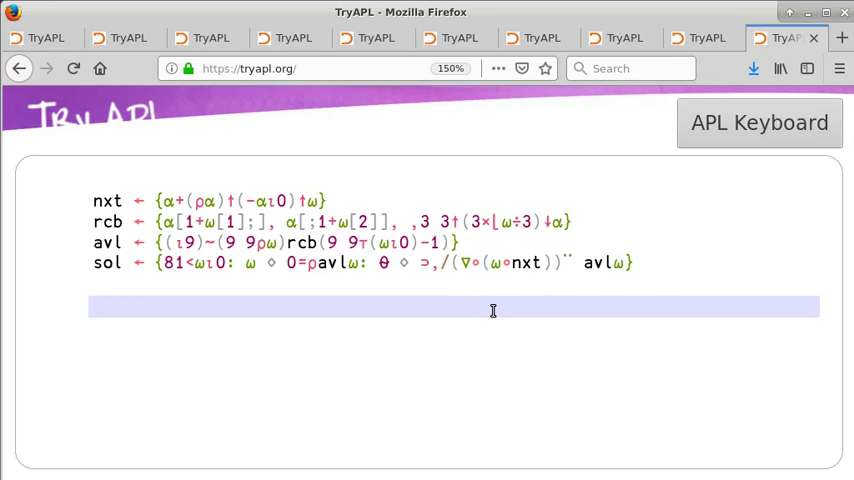
{"action": "mouse_move", "coordinate": [209, 297]}
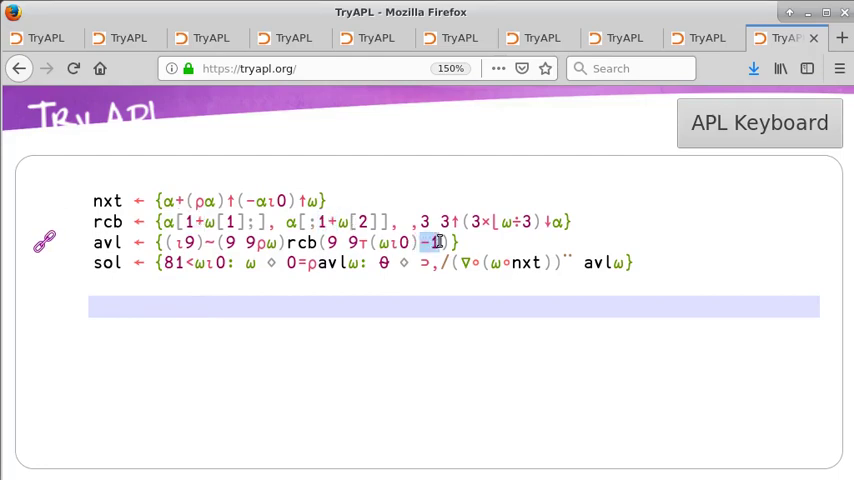
{"action": "mouse_move", "coordinate": [447, 354]}
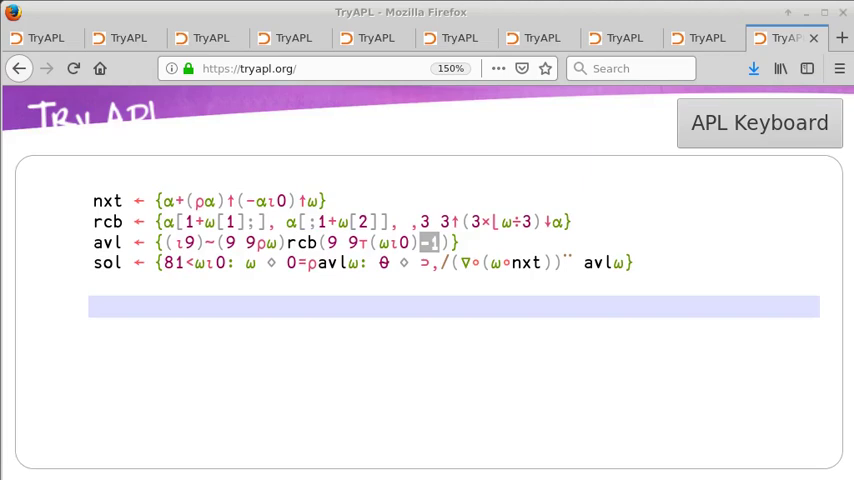
{"action": "mouse_move", "coordinate": [465, 263]}
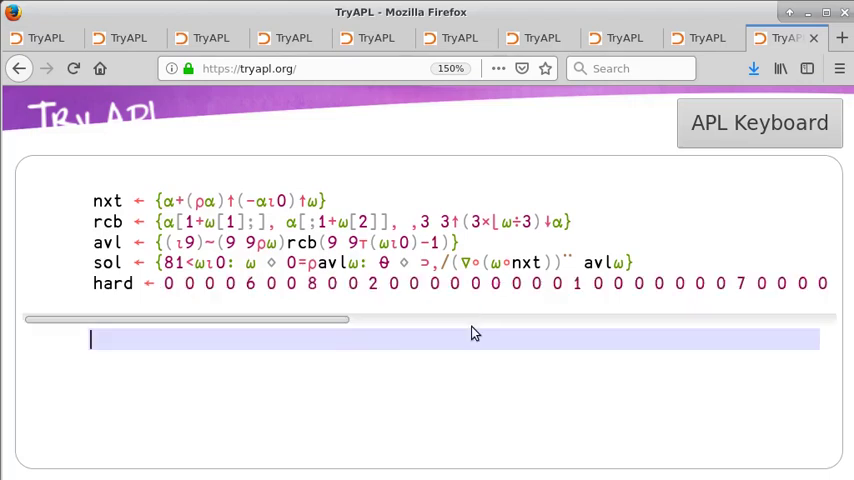
Enter sol hard to solve the hard puzzle
{"action": "type", "text": "sol ha"}
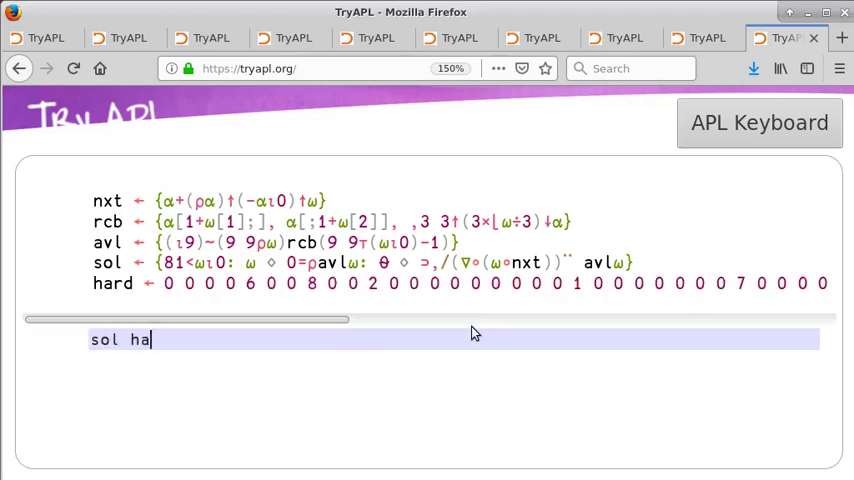
{"action": "type", "text": "rd"}
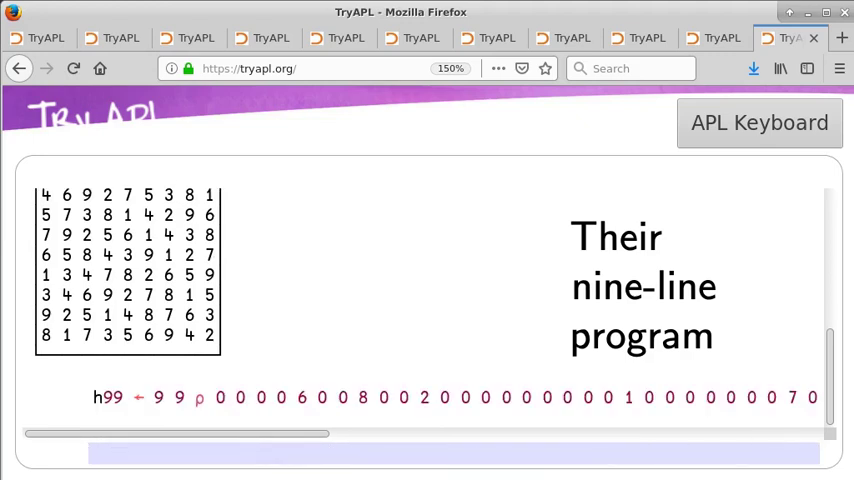
Evaluate svec s99 on the input line
{"action": "type", "text": "svec s99"}
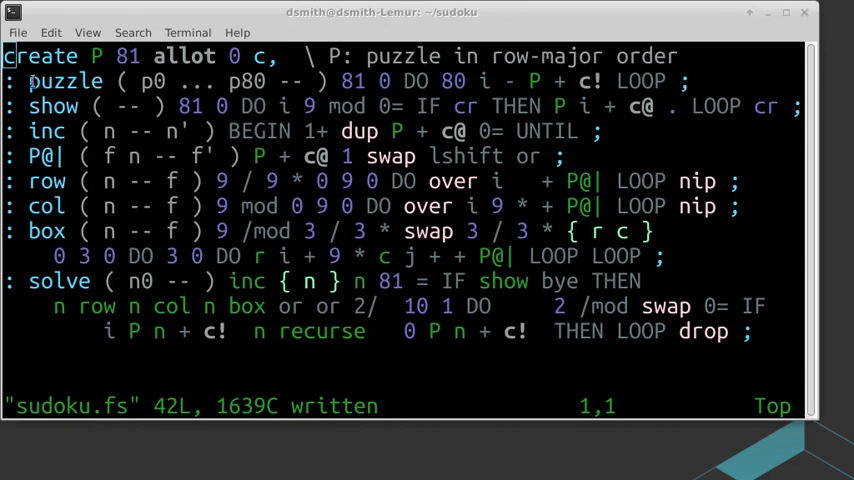
{"action": "double_click", "coordinate": [64, 81]}
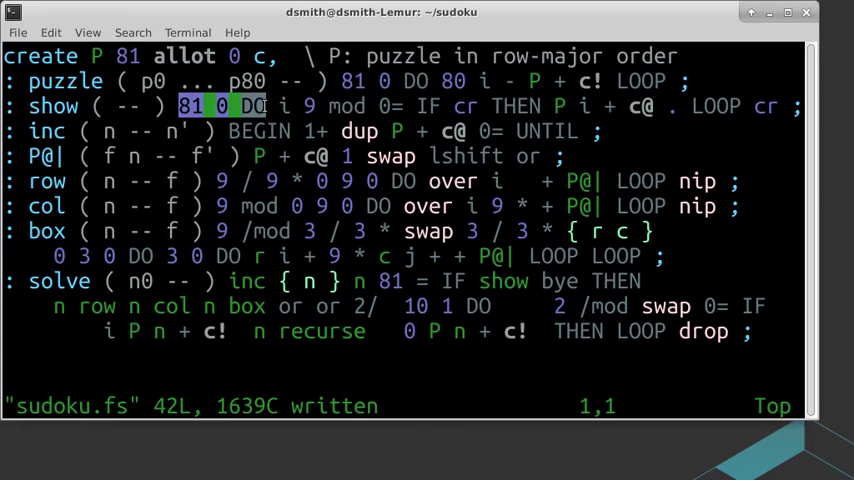
{"action": "mouse_move", "coordinate": [668, 110]}
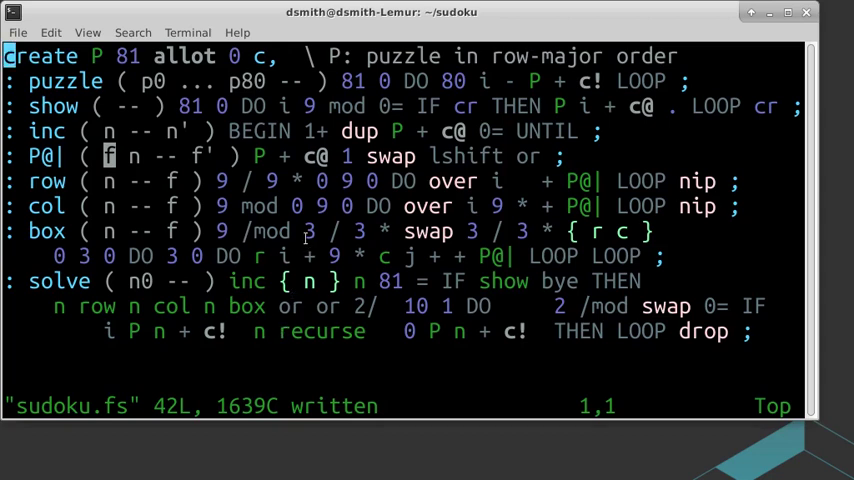
{"action": "mouse_move", "coordinate": [393, 155]}
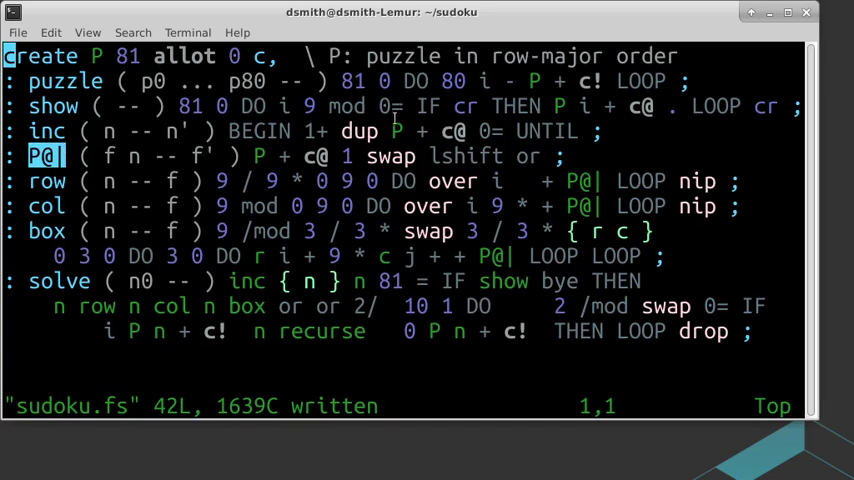
{"action": "mouse_move", "coordinate": [315, 150]}
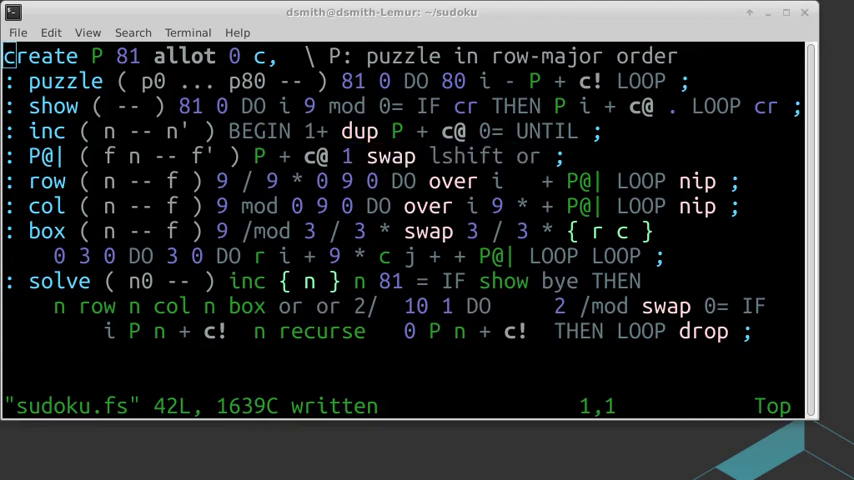
{"action": "mouse_move", "coordinate": [220, 472]}
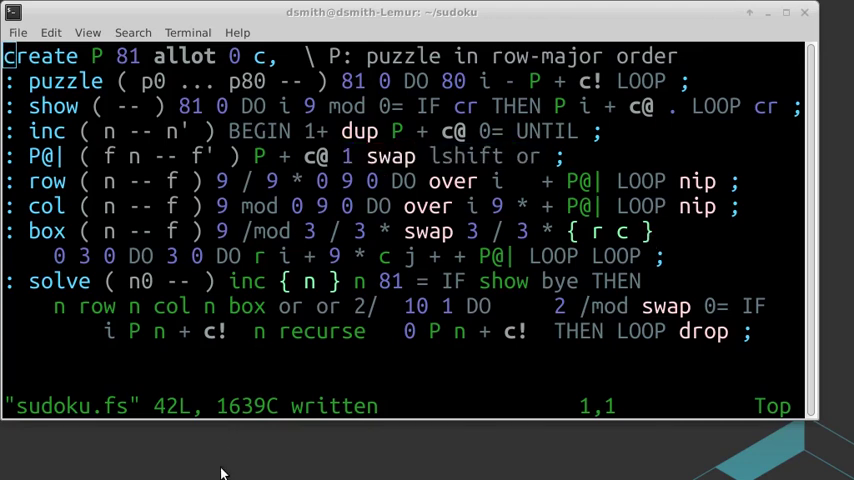
{"action": "mouse_move", "coordinate": [64, 212]}
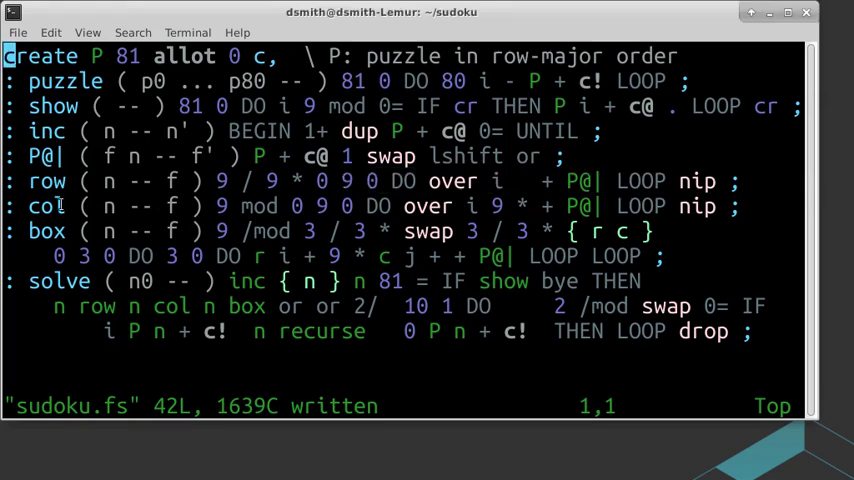
Select words in the sudoku.fs source while finishing the solver definitions
{"action": "double_click", "coordinate": [46, 206]}
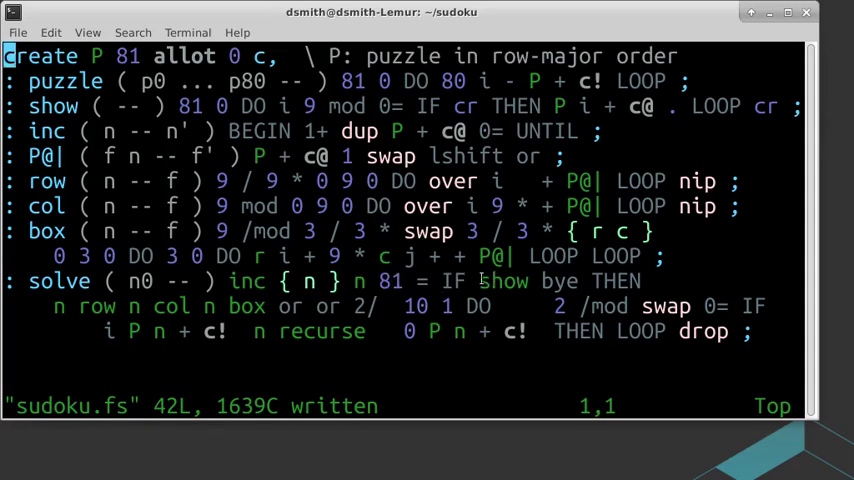
{"action": "double_click", "coordinate": [504, 281]}
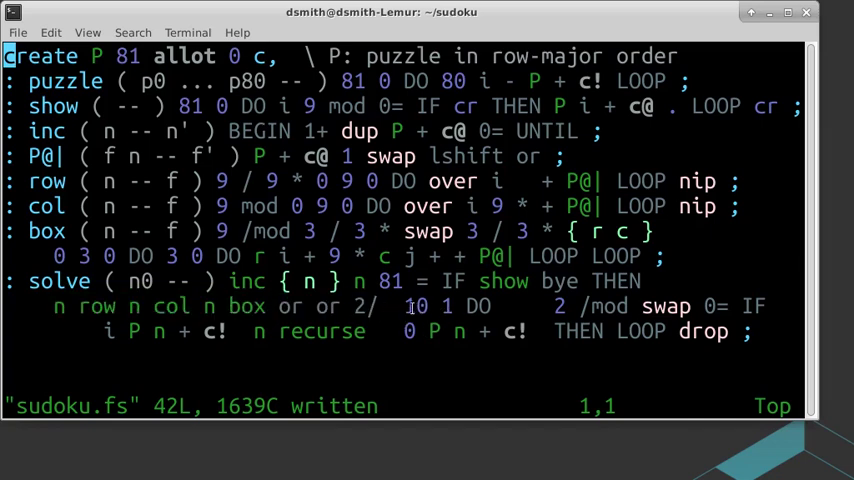
{"action": "double_click", "coordinate": [418, 306]}
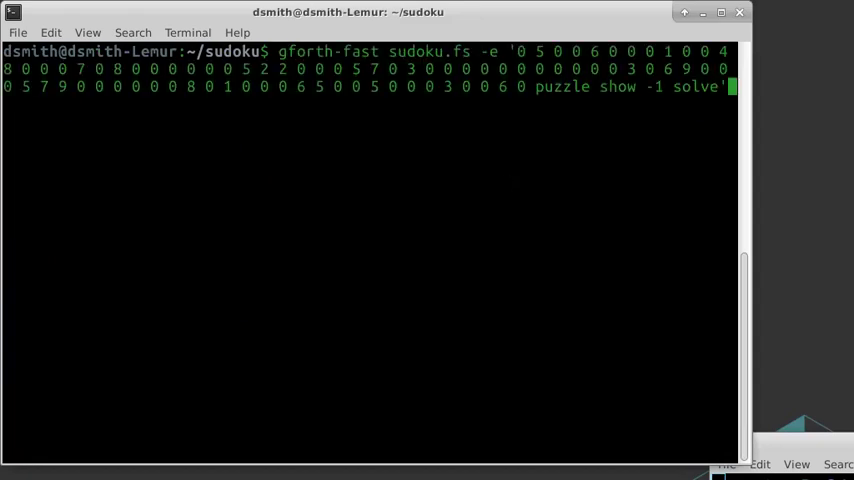
Rerun the gforth-fast sudoku.fs command on a sparser puzzle
{"action": "key", "text": "Return"}
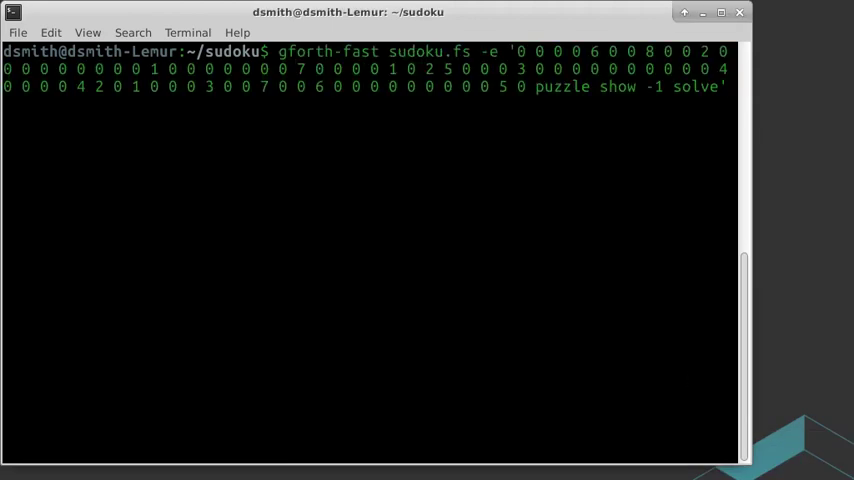
{"action": "key", "text": "Return"}
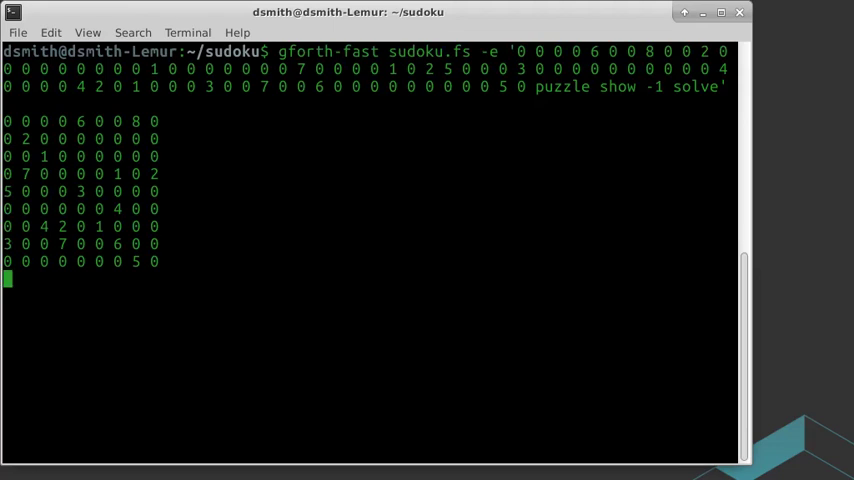